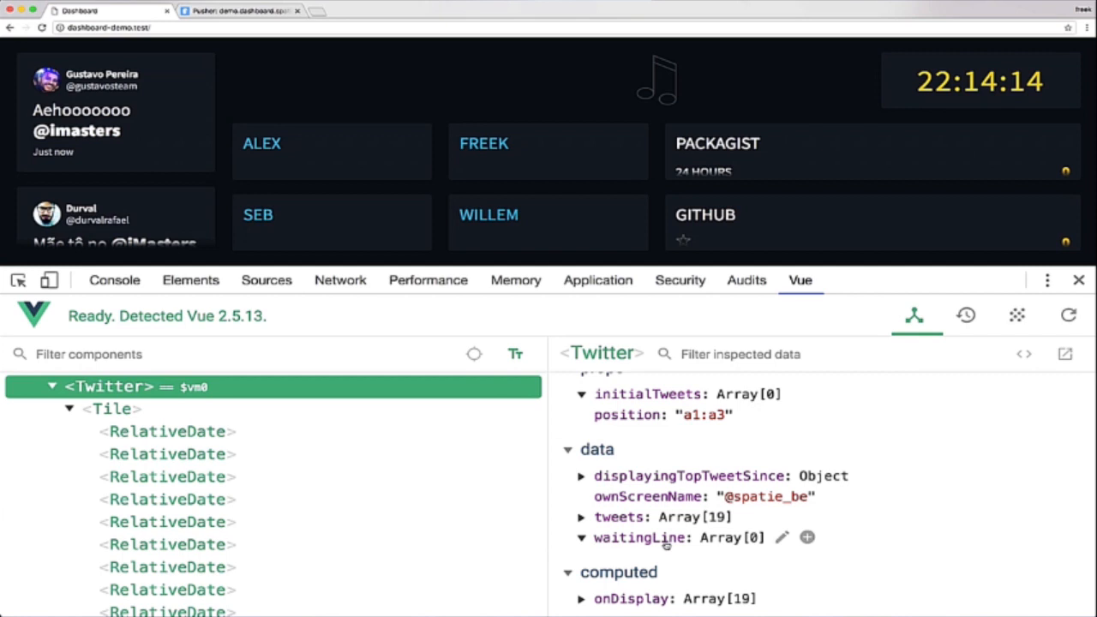
Step: Expand and collapse the Twitter component's tweets Array[19], then close DevTools to show the full dashboard
click(582, 517)
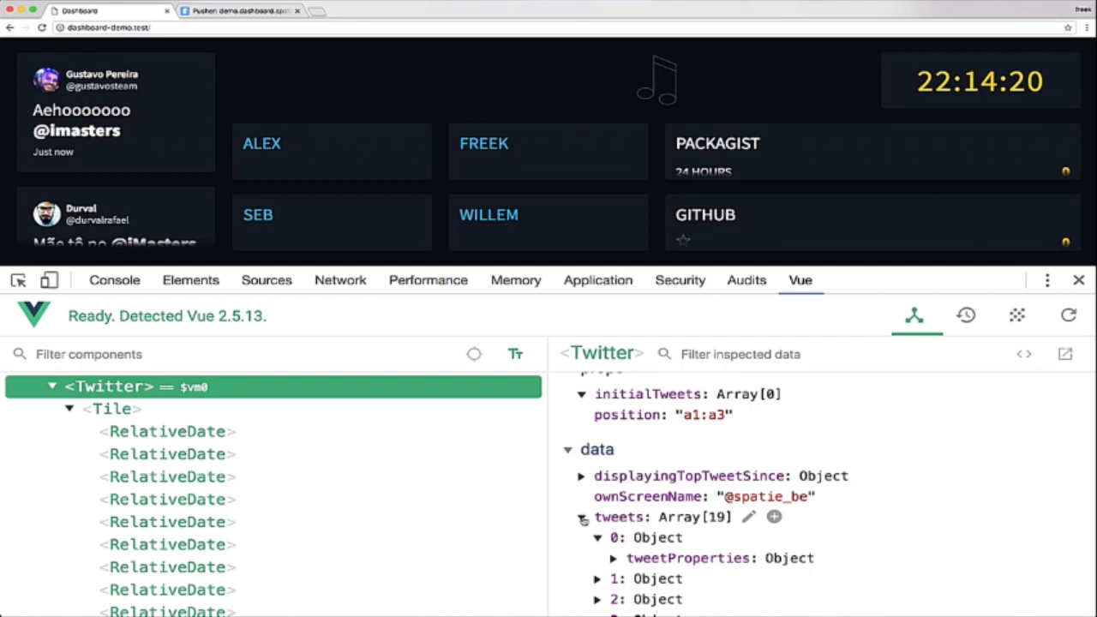
click(581, 518)
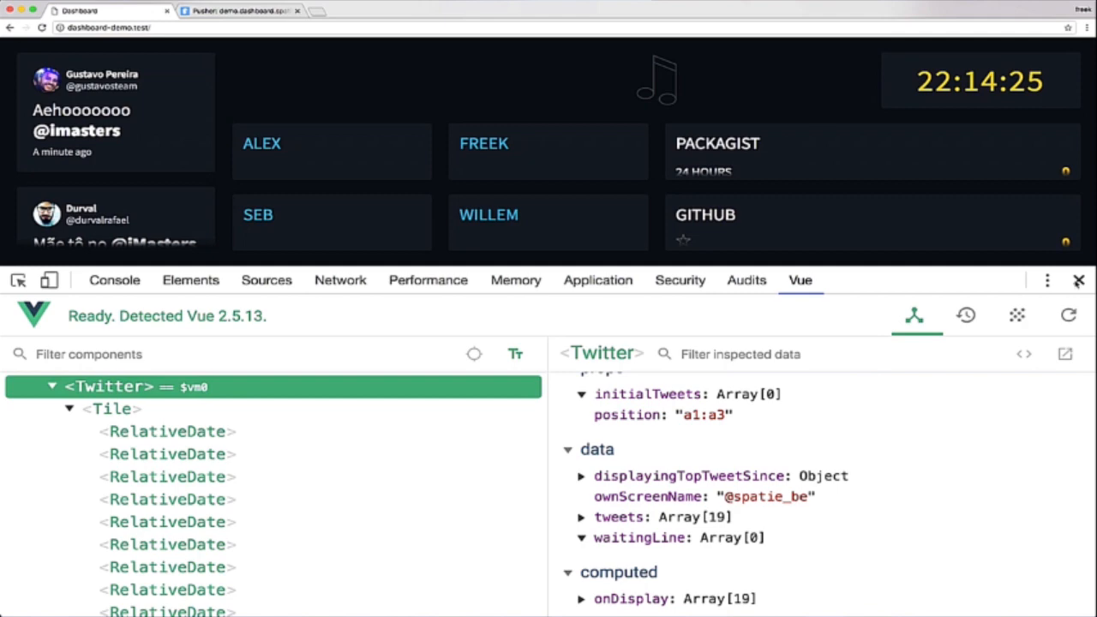
click(1077, 281)
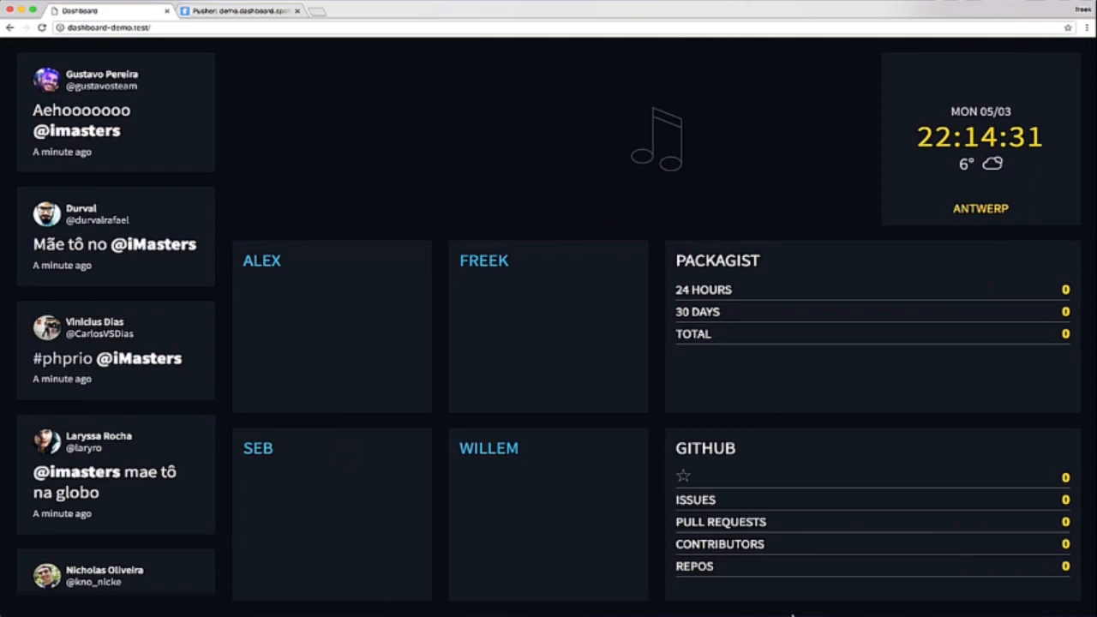